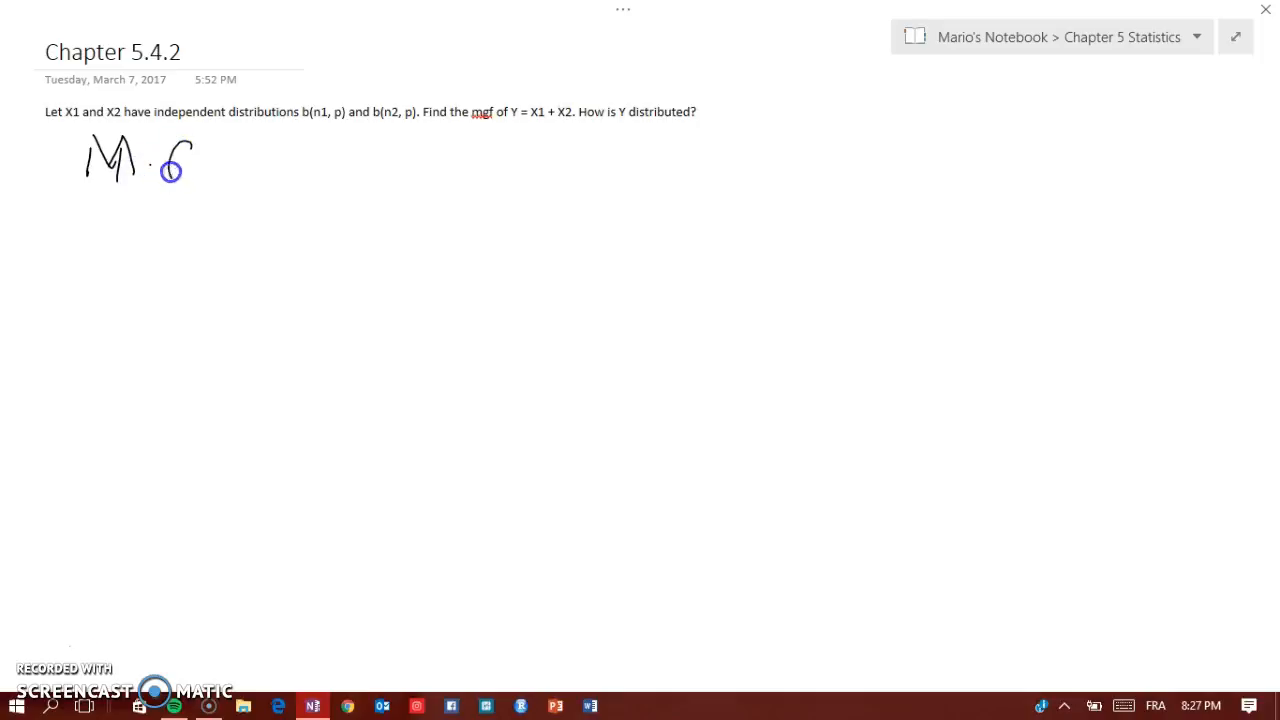
Handwrite the first solution line M.G.F = 1 − p + pe^t with the pen.
{"action": "left_click_drag", "start_coordinate": [170, 170], "coordinate": [230, 170]}
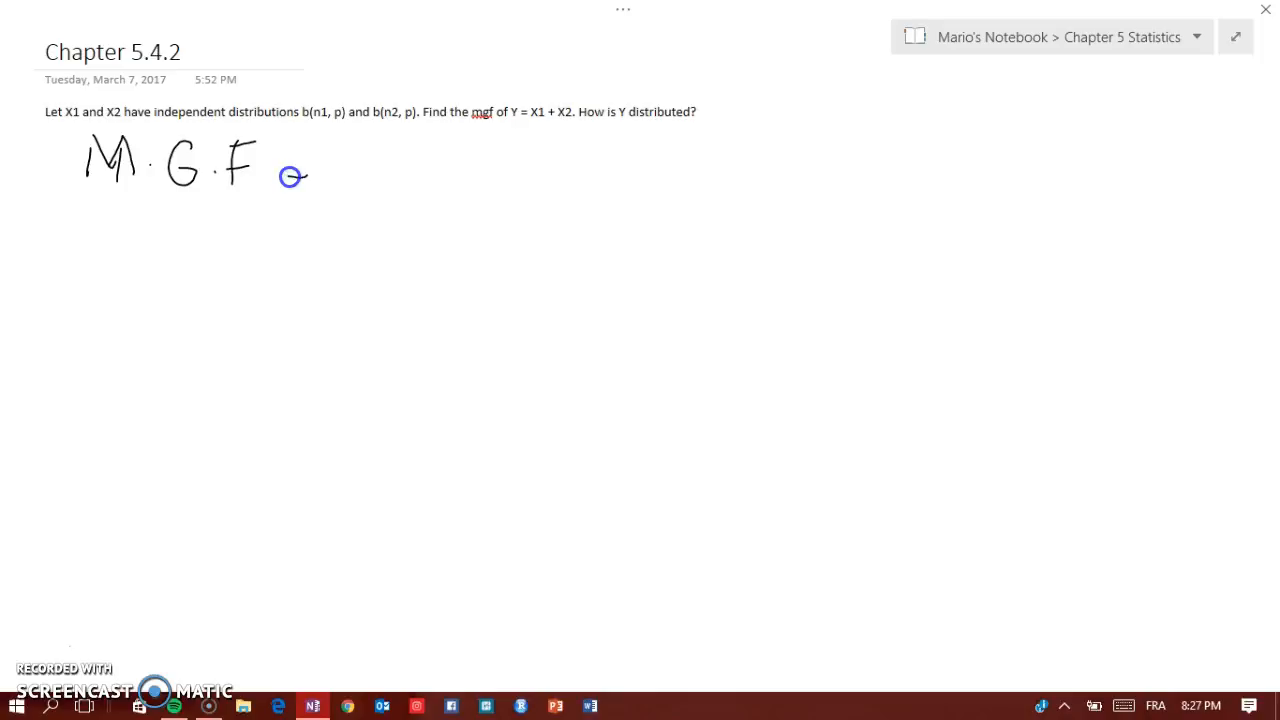
{"action": "left_click_drag", "start_coordinate": [310, 164], "coordinate": [420, 164]}
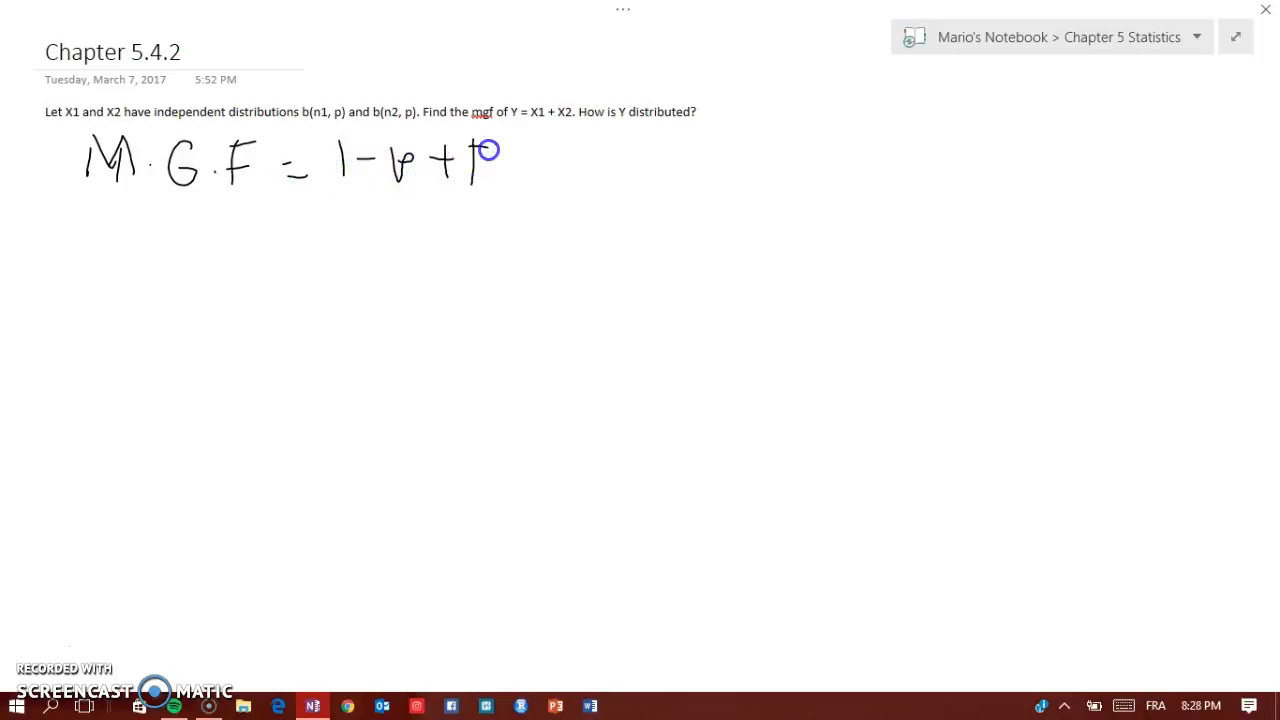
{"action": "left_click_drag", "start_coordinate": [490, 150], "coordinate": [516, 164]}
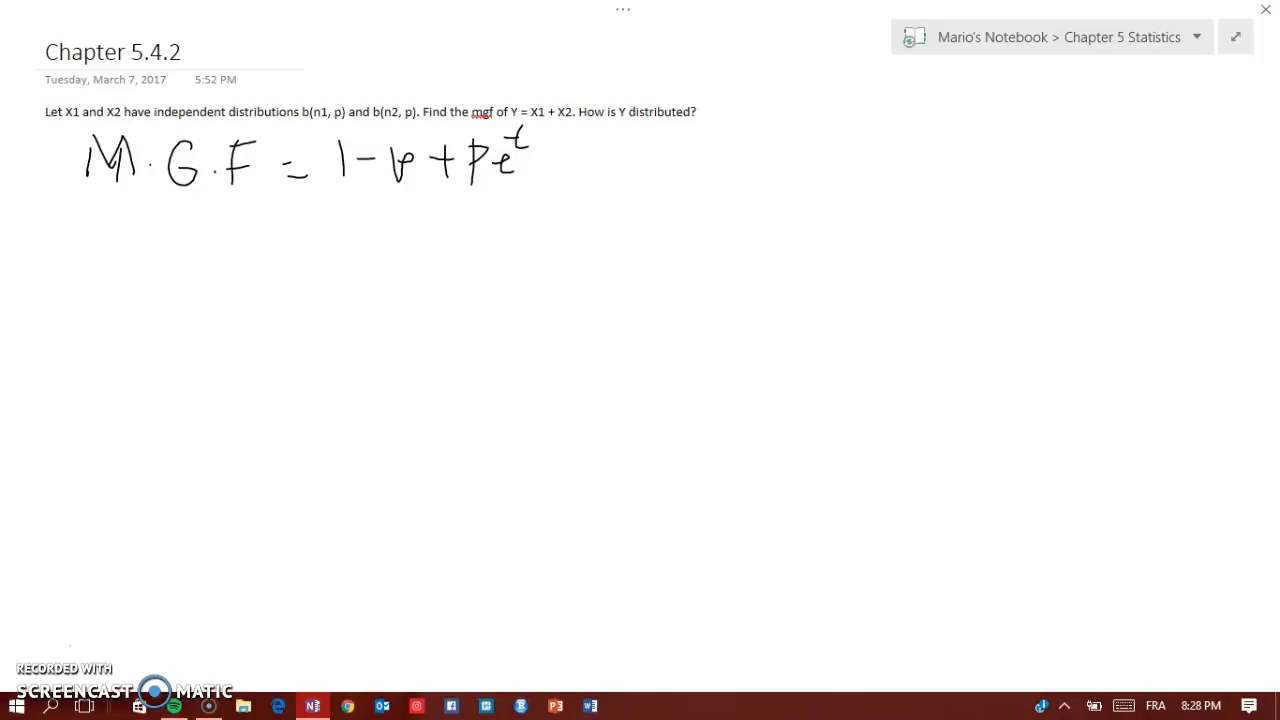
Handwrite the product [1 − p + pe^t]^X1 [1 − p + pe^t]^X2 with an implies arrow.
{"action": "left_click_drag", "start_coordinate": [108, 220], "coordinate": [122, 302]}
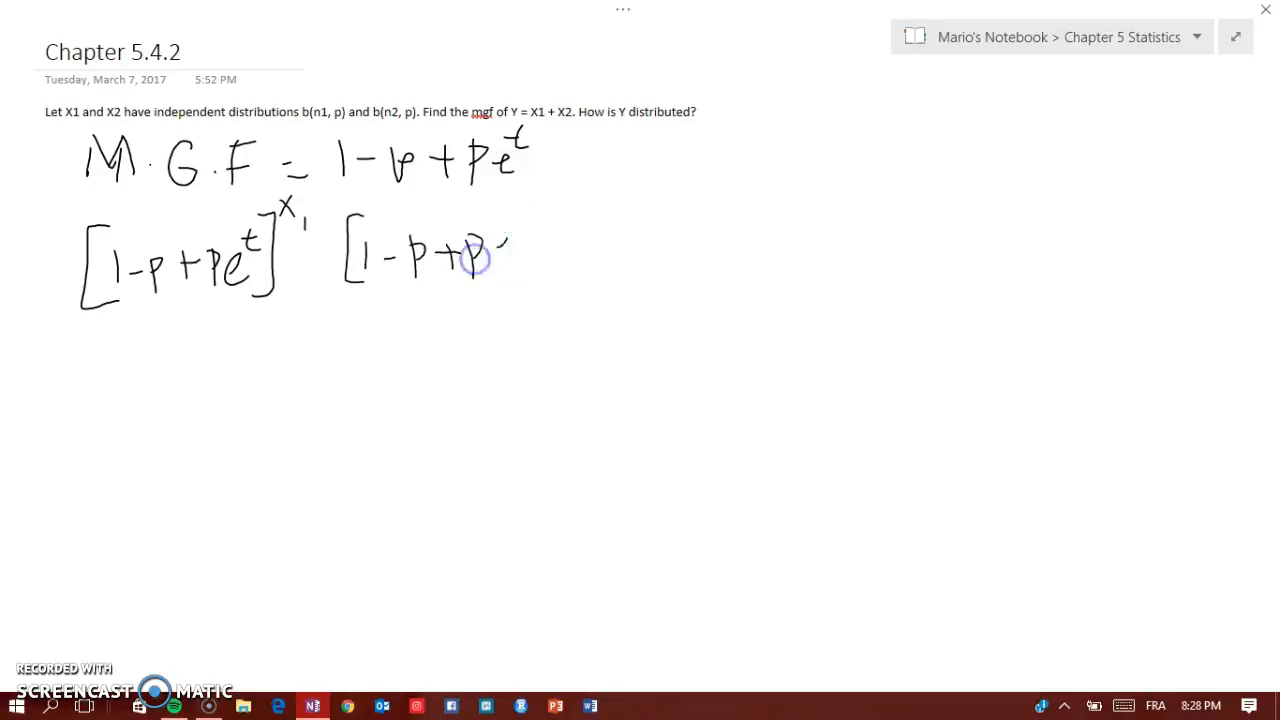
{"action": "left_click_drag", "start_coordinate": [470, 260], "coordinate": [536, 270]}
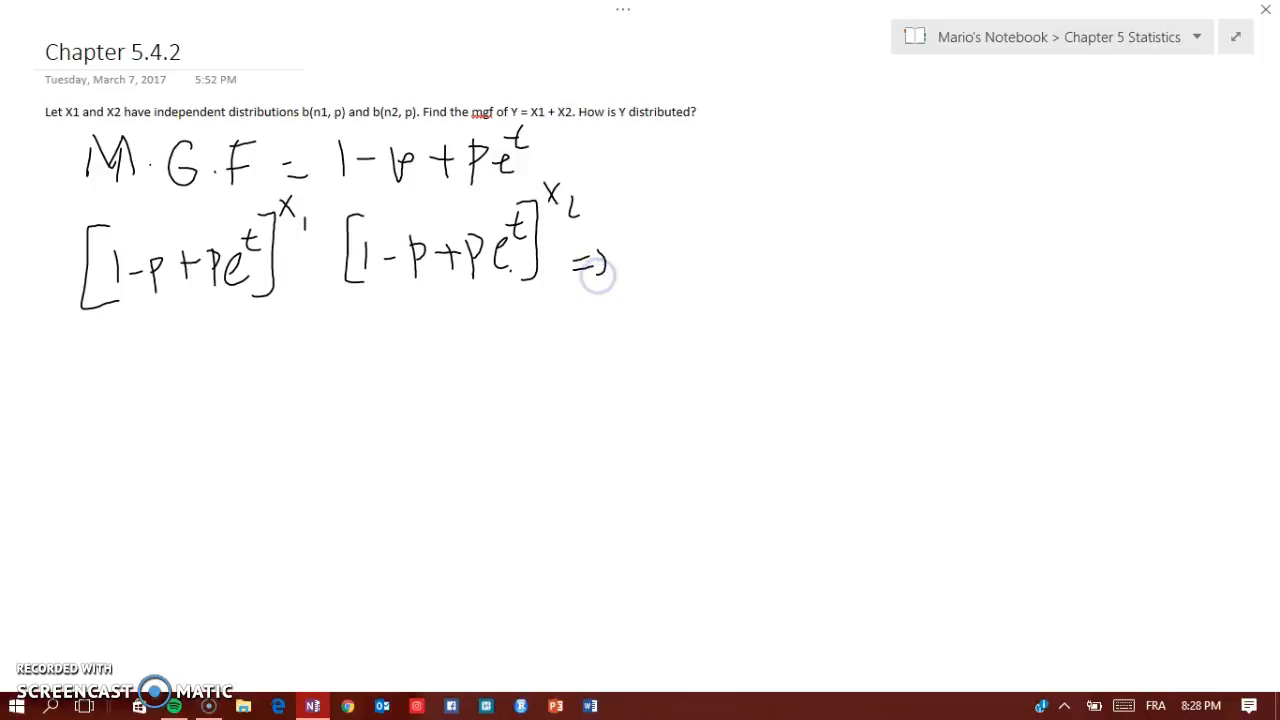
Handwrite the combined result [1 − p + pe^t]^(X1+X2) after the arrow.
{"action": "left_click_drag", "start_coordinate": [616, 200], "coordinate": [660, 260]}
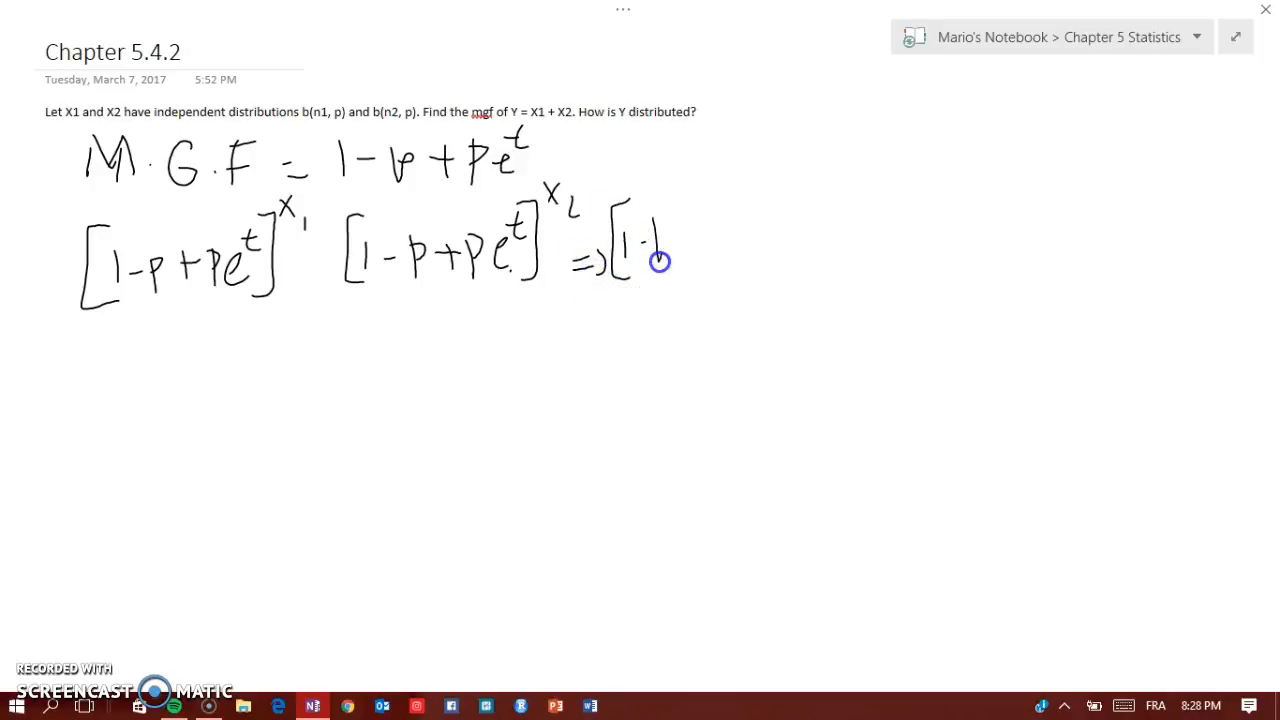
{"action": "left_click_drag", "start_coordinate": [644, 244], "coordinate": [690, 240]}
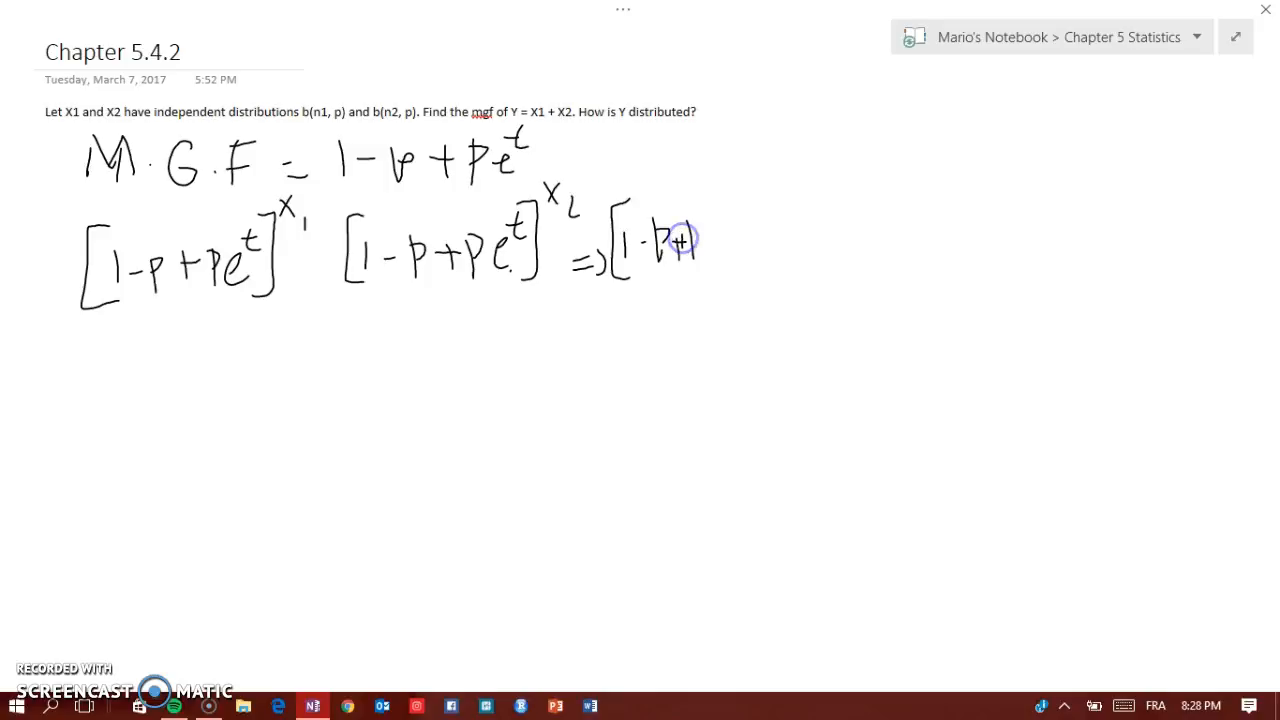
{"action": "left_click", "coordinate": [622, 8]}
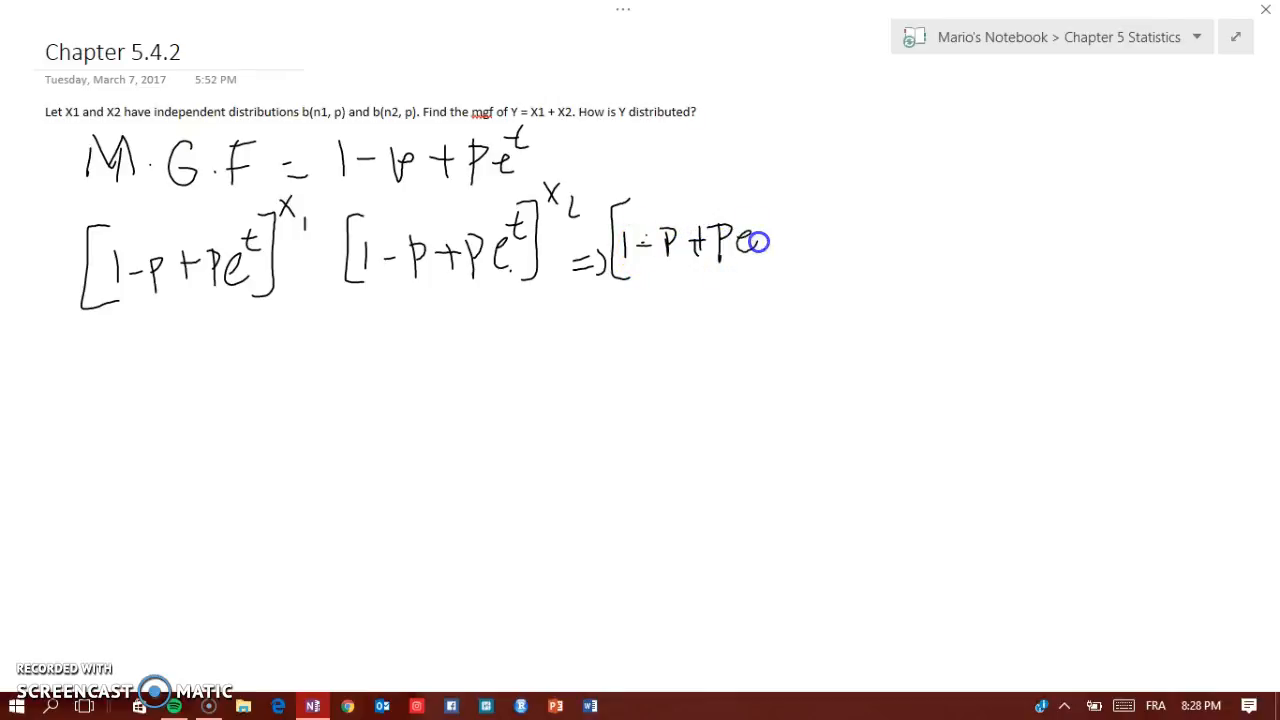
{"action": "left_click_drag", "start_coordinate": [744, 244], "coordinate": [780, 190]}
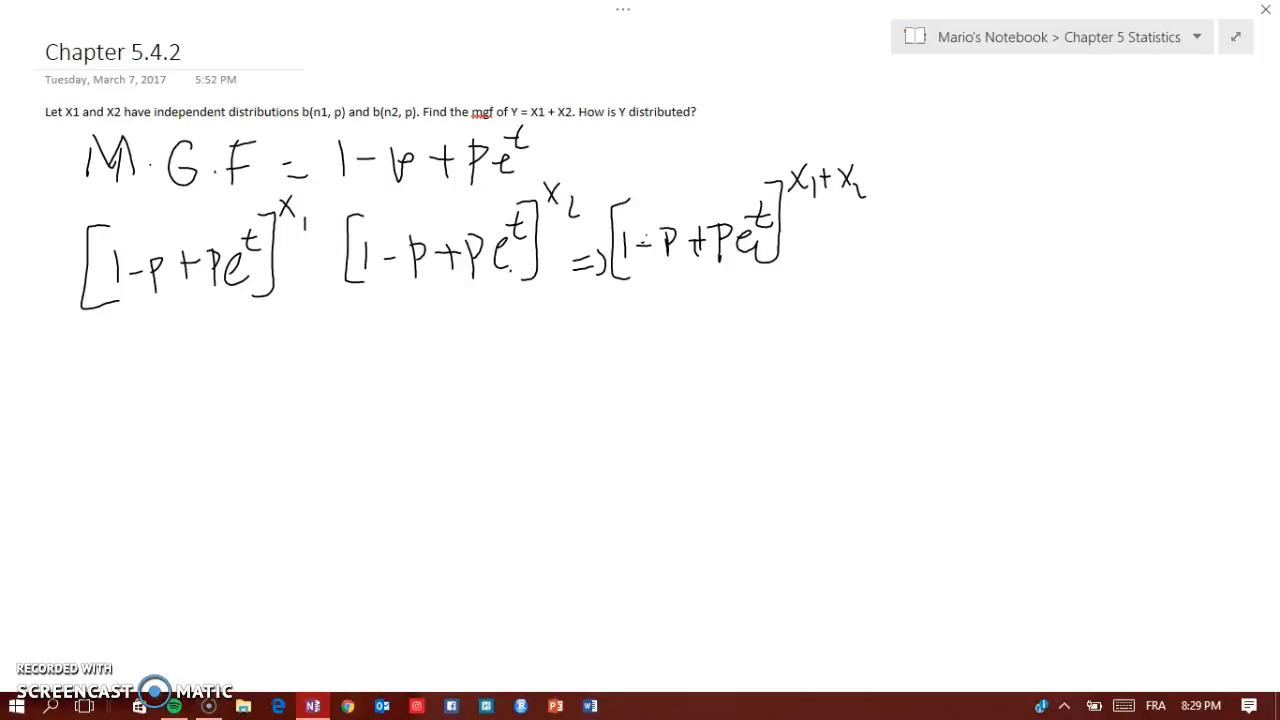
{"action": "left_click_drag", "start_coordinate": [150, 350], "coordinate": [136, 410]}
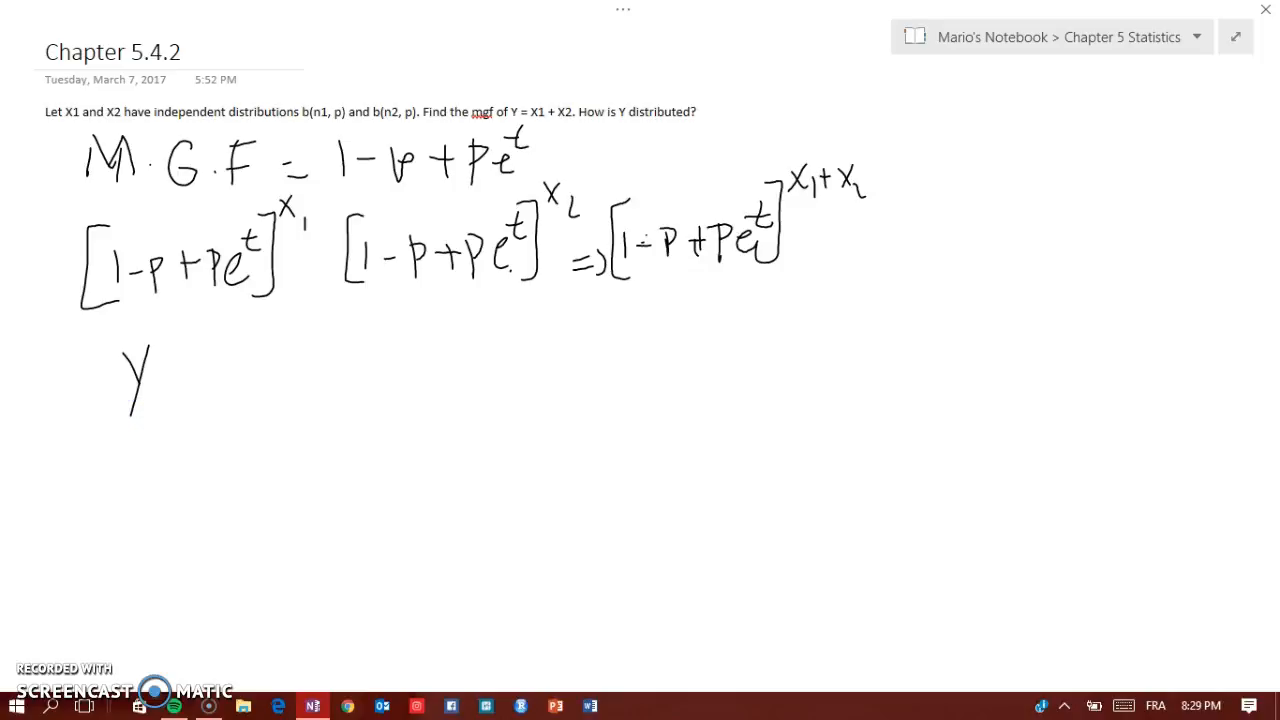
Handwrite the conclusion line Y ≈ b(n1 + n2, p) beneath the derivation.
{"action": "left_click_drag", "start_coordinate": [176, 390], "coordinate": [260, 390]}
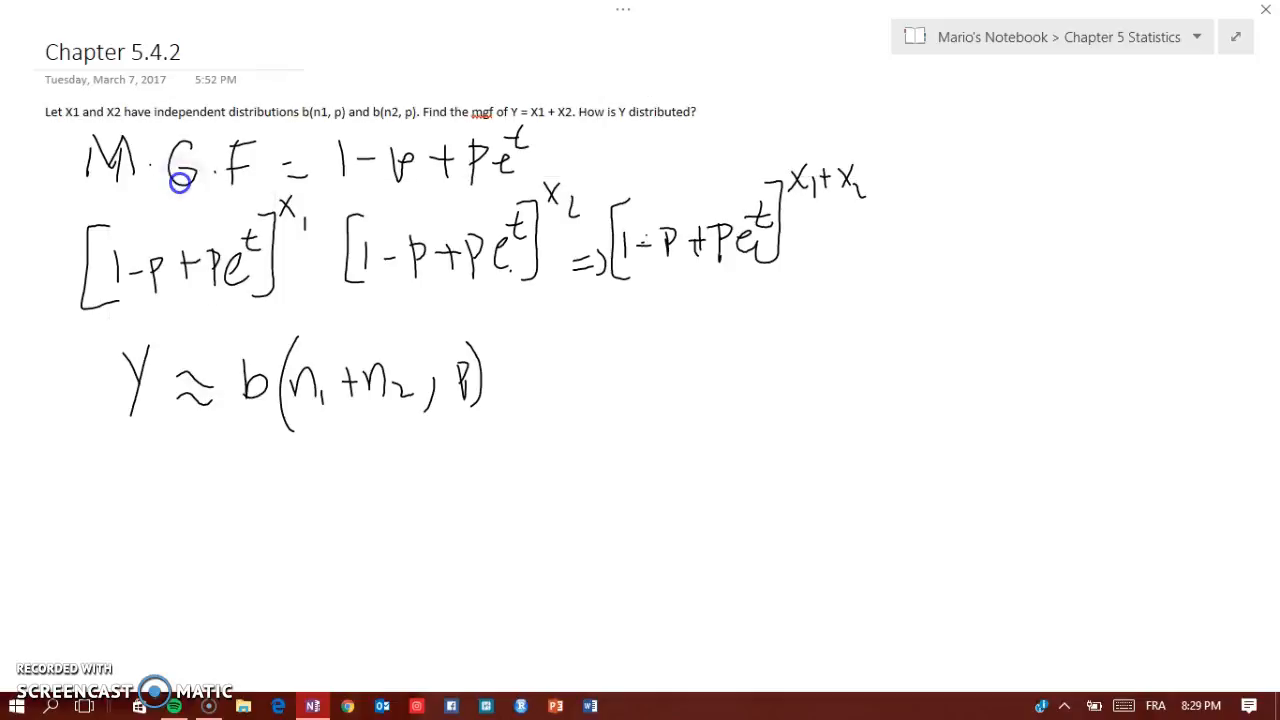
{"action": "mouse_move", "coordinate": [756, 260]}
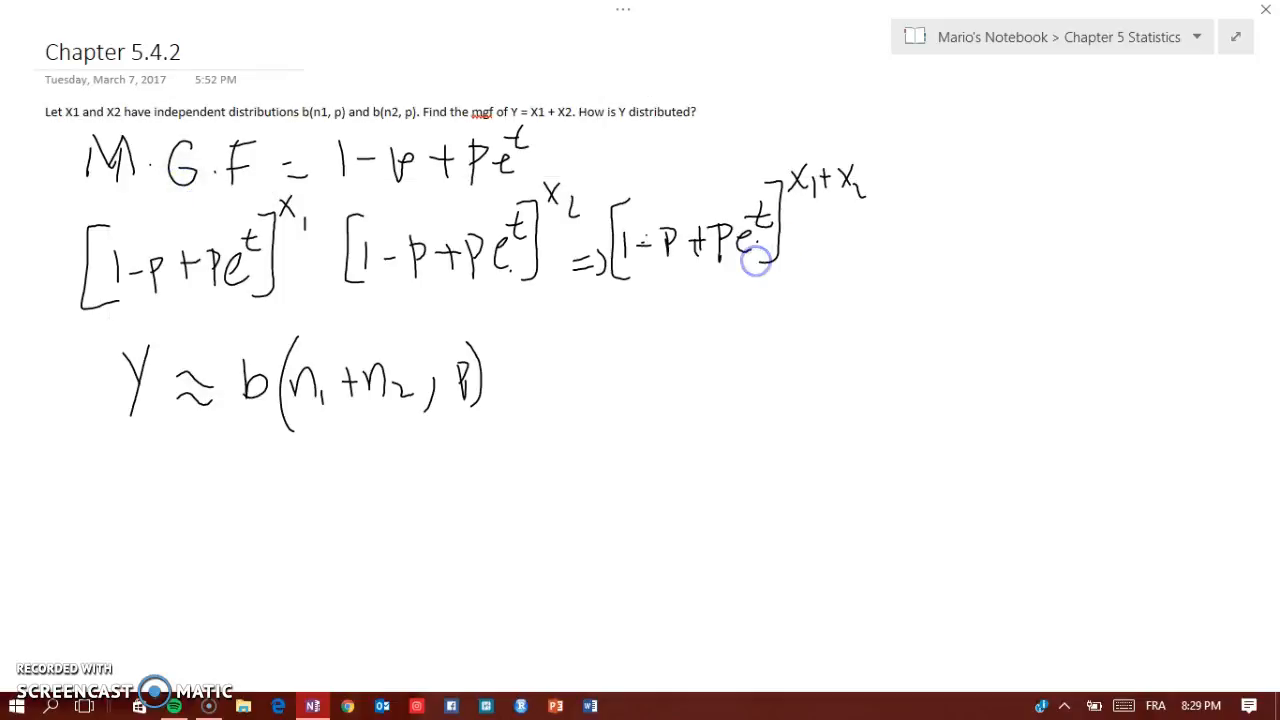